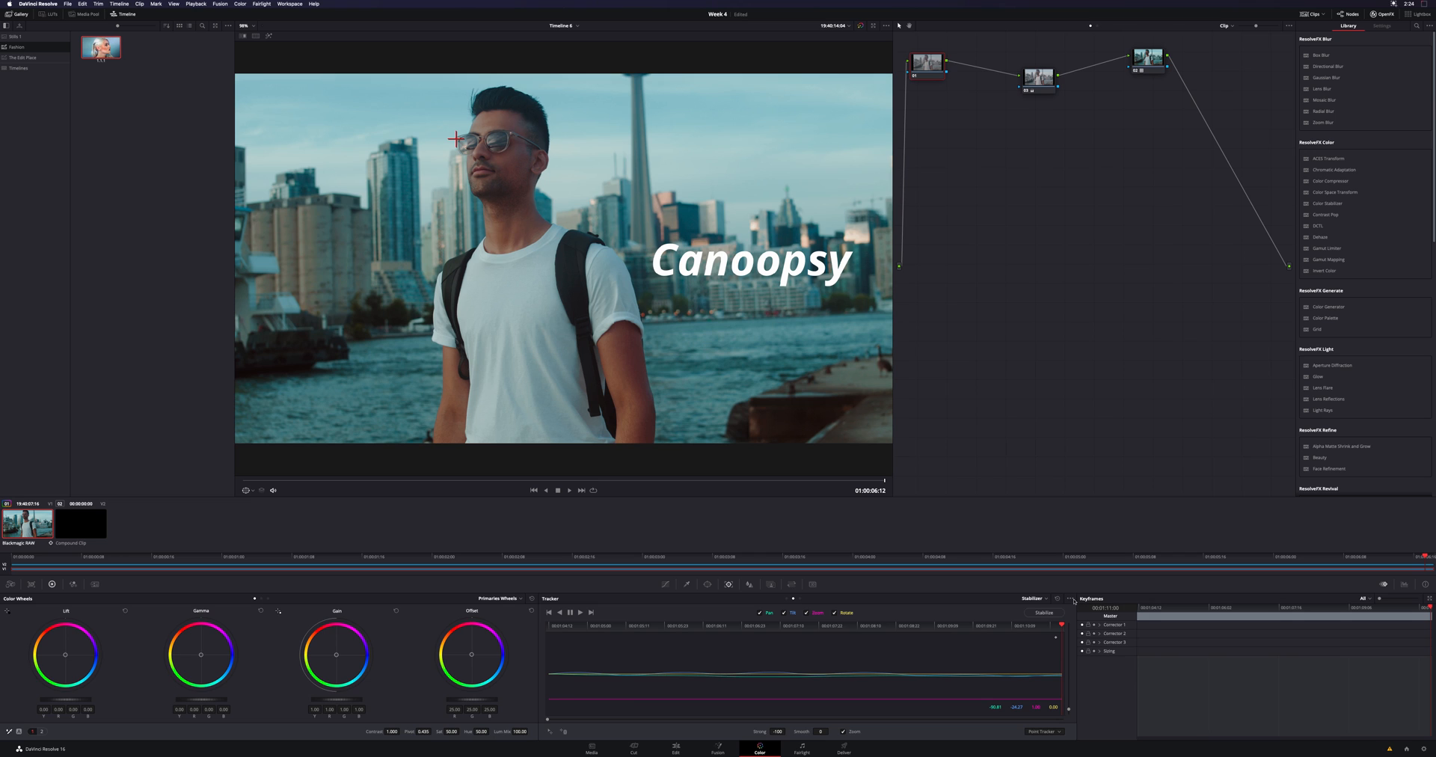
Copy the man's track data, clear the Canoopsy compound clip's tracking, and paste the data onto it
left_click(1058, 598)
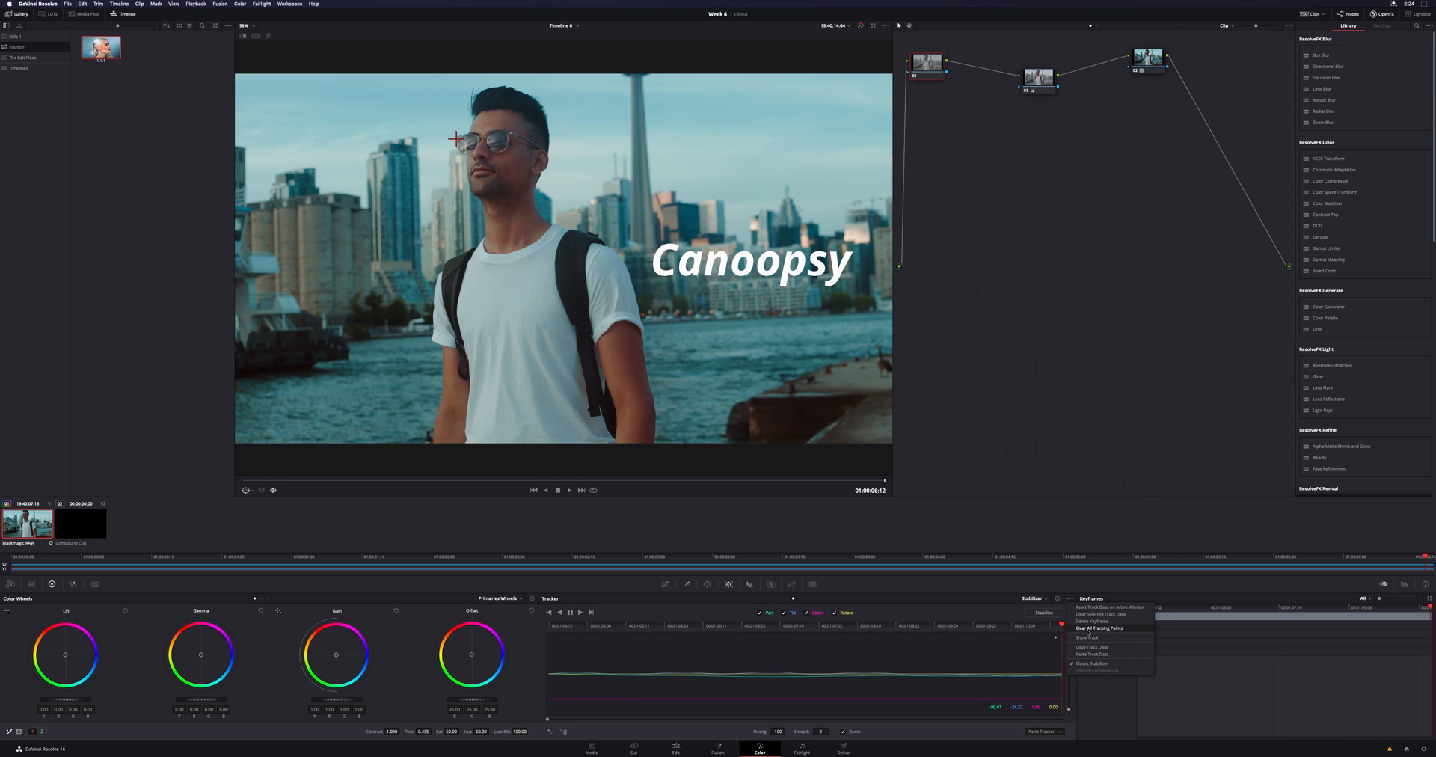
left_click(1097, 627)
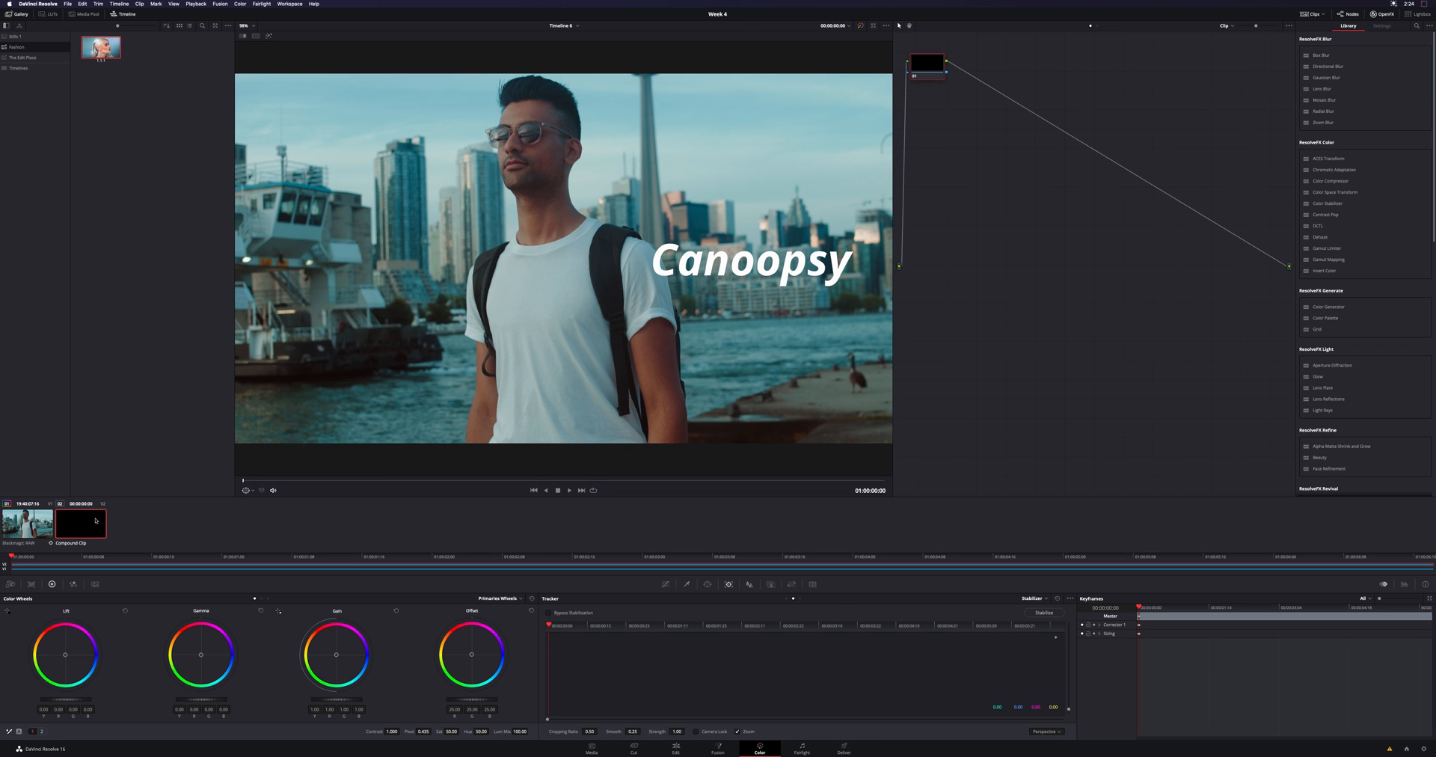
mouse_move(991, 604)
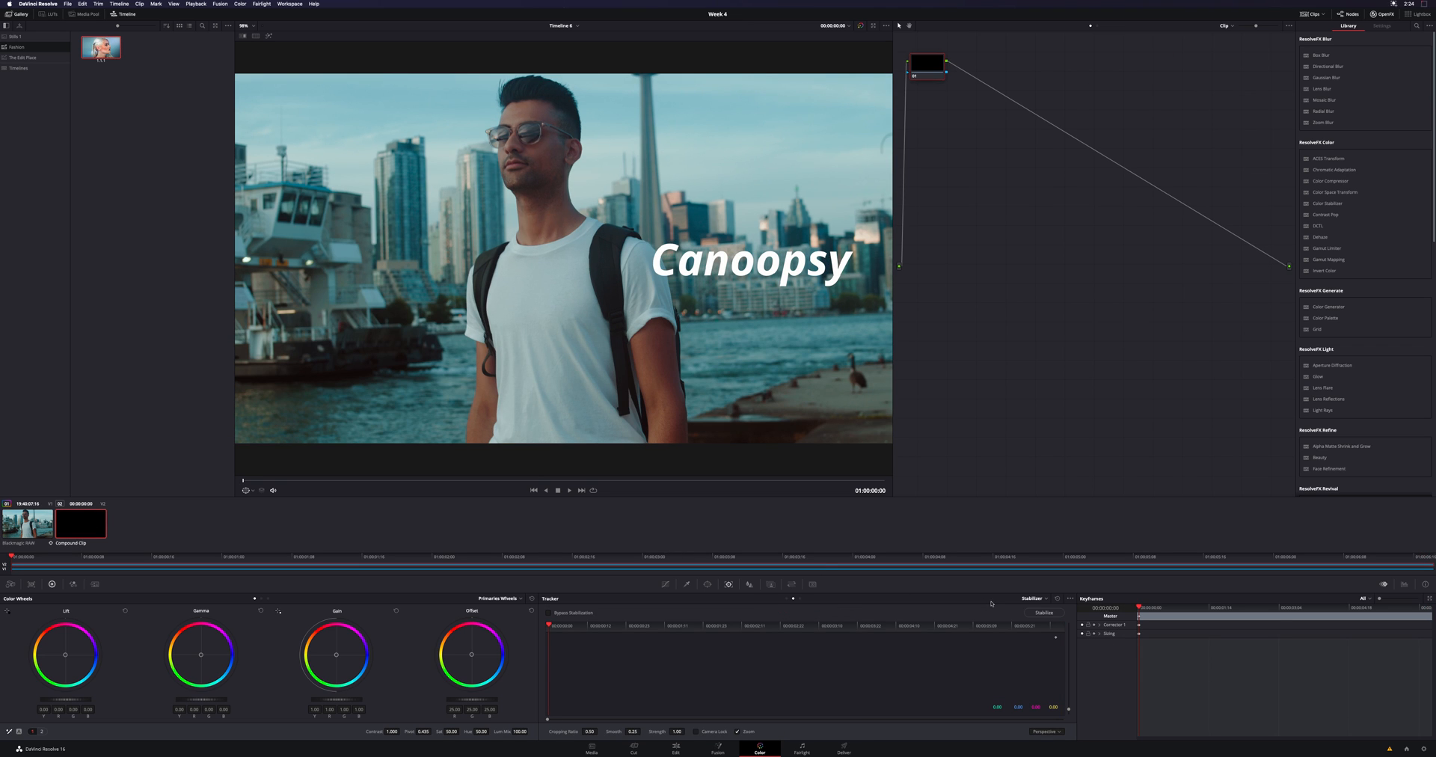
left_click(1043, 612)
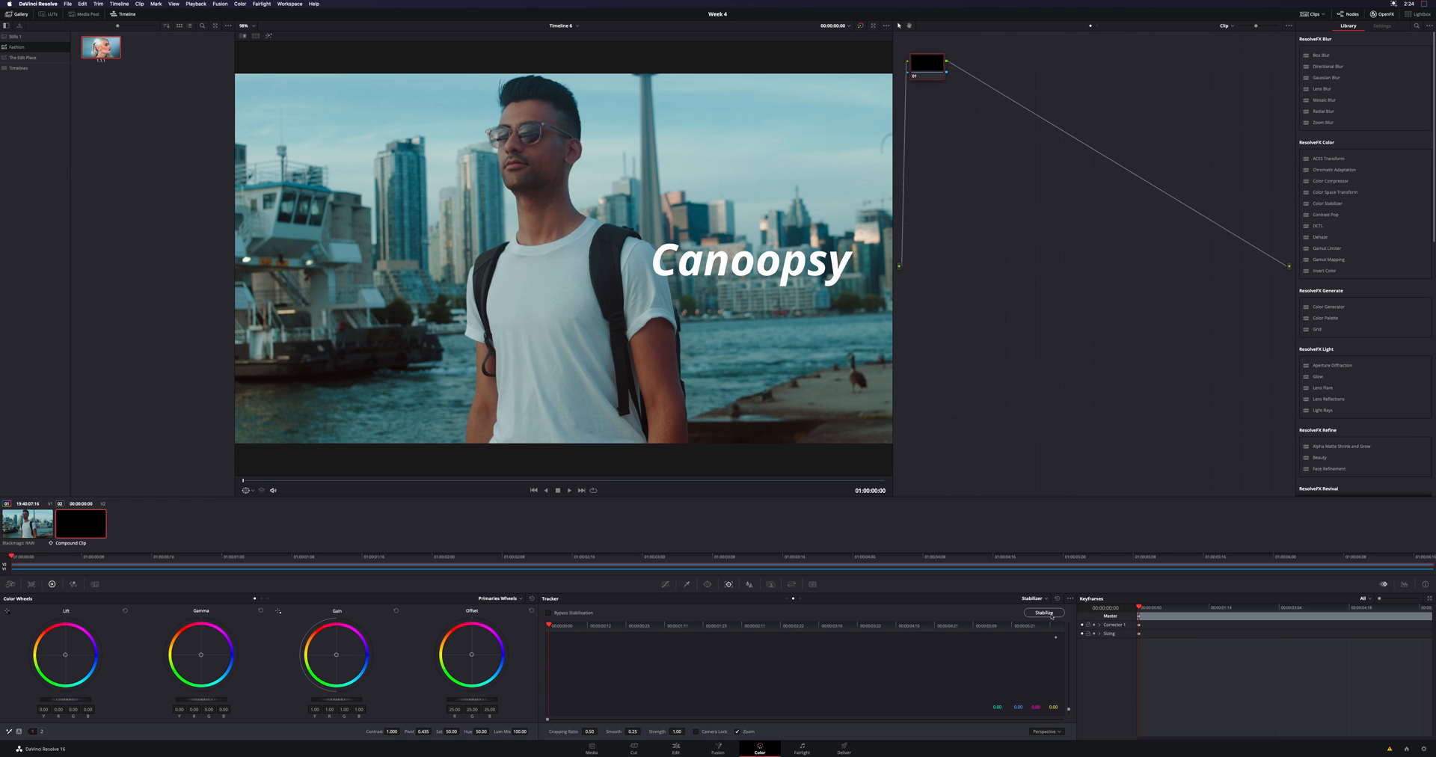
left_click(1073, 594)
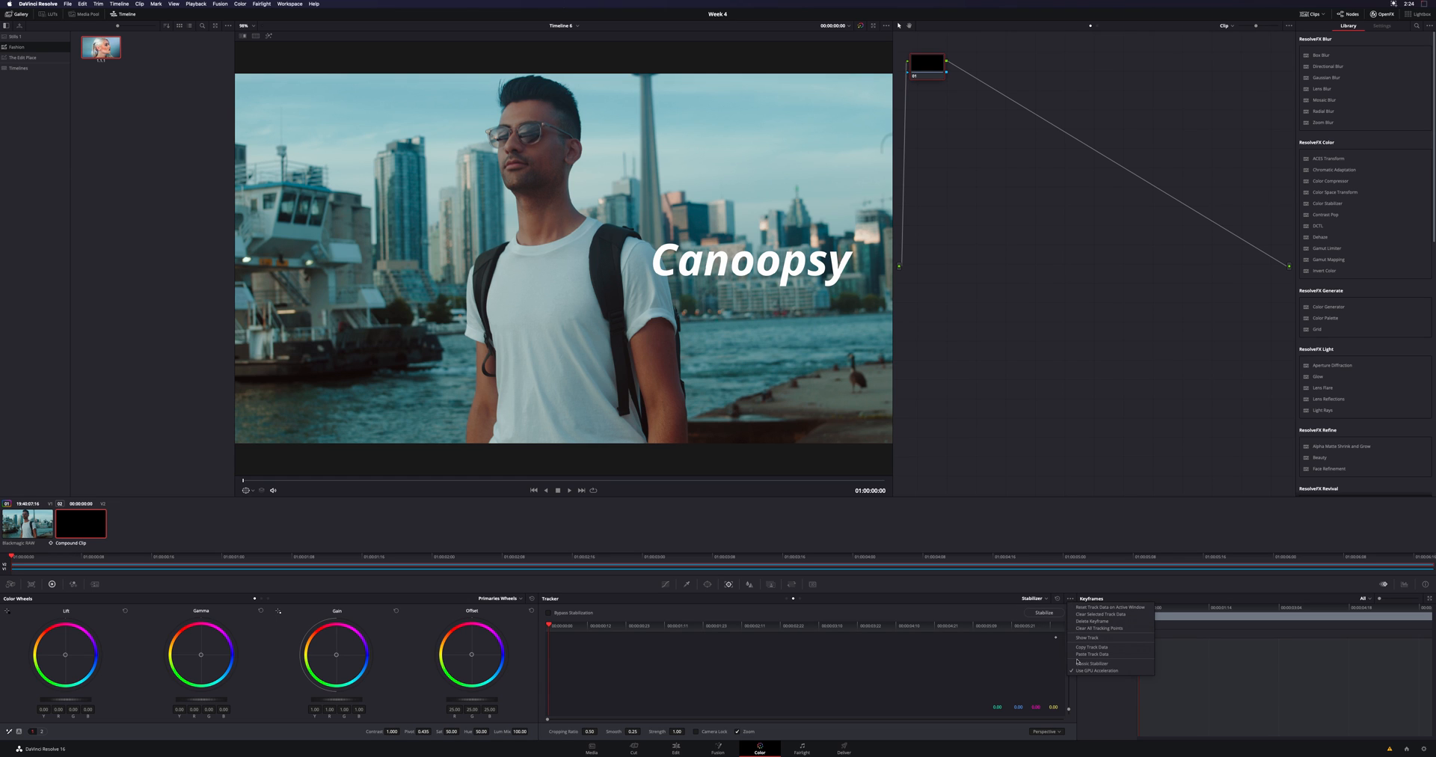
left_click(1096, 627)
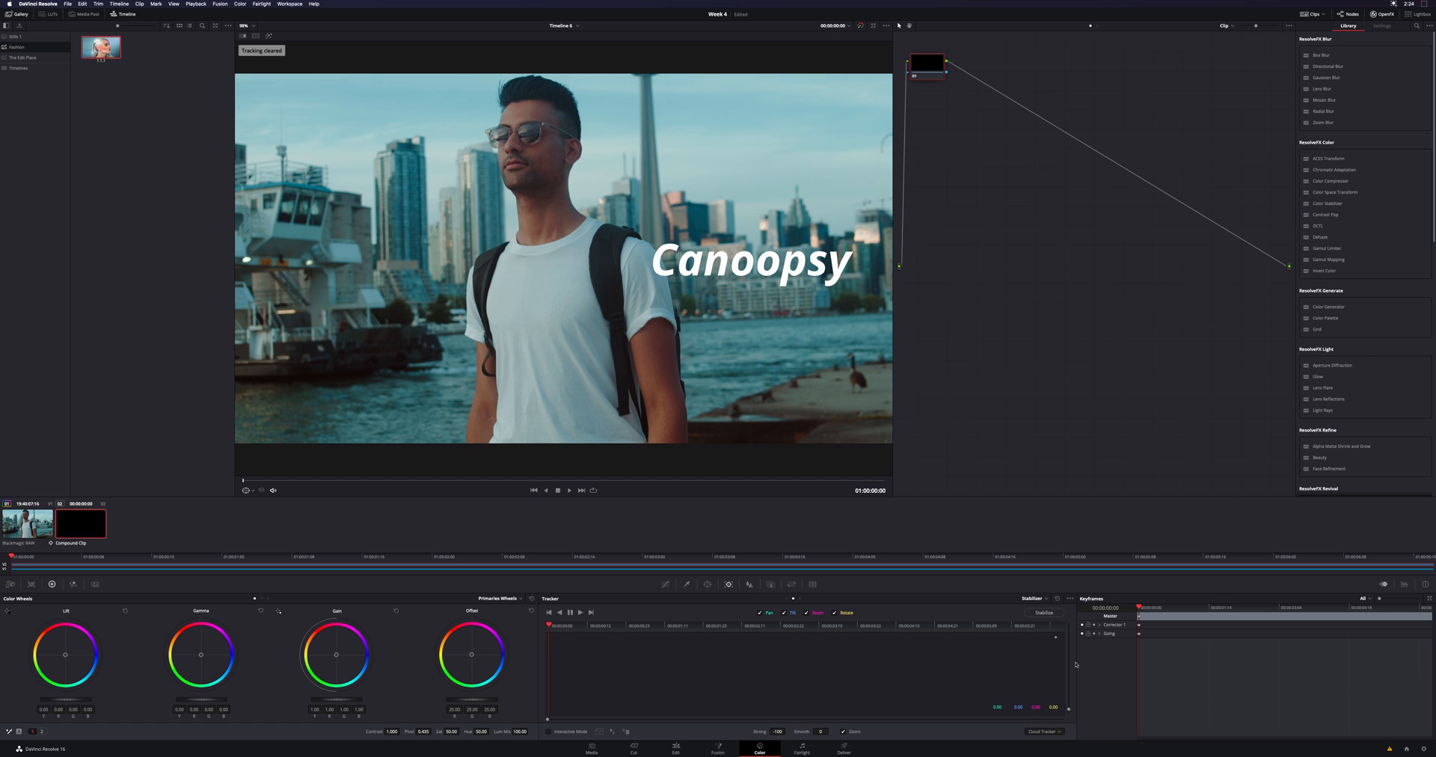
left_click(1059, 599)
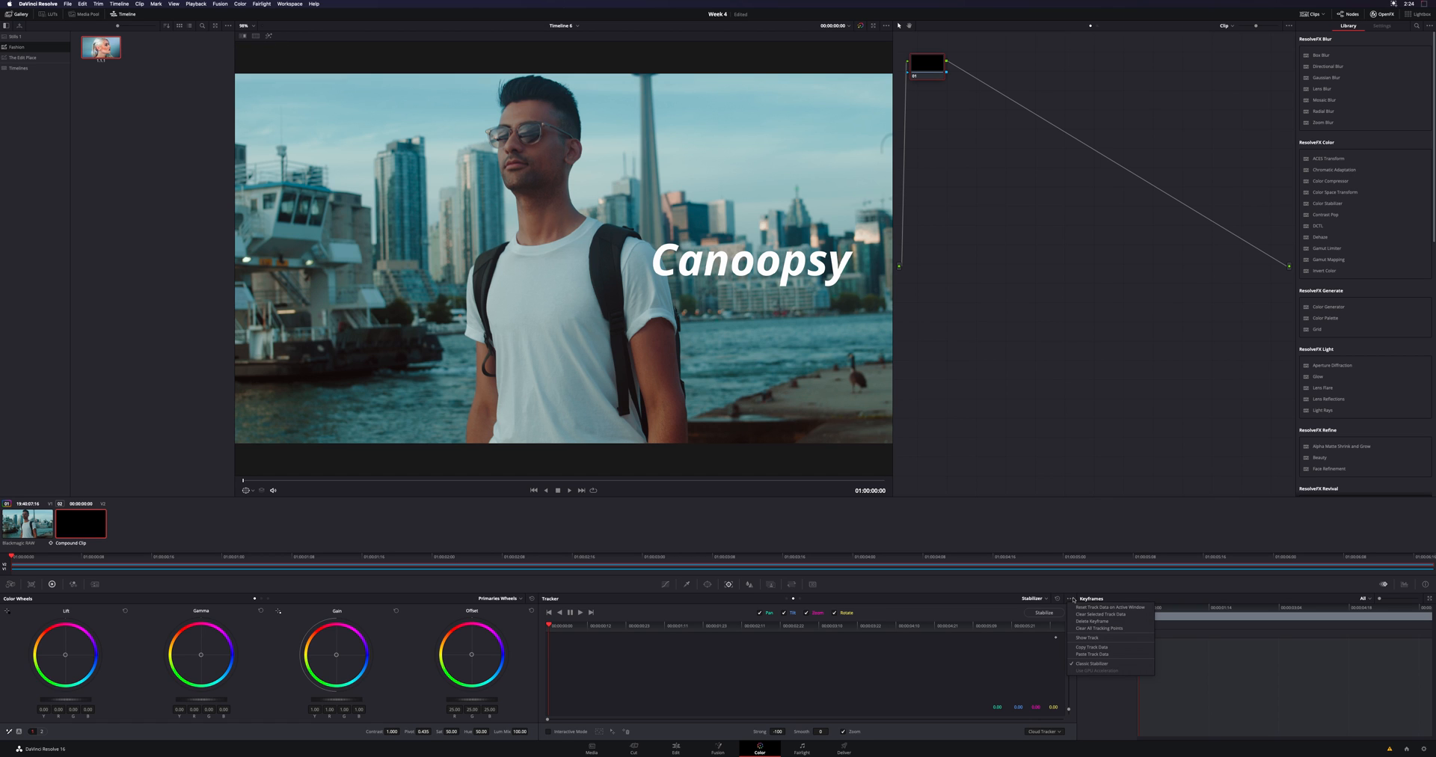
mouse_move(1092, 654)
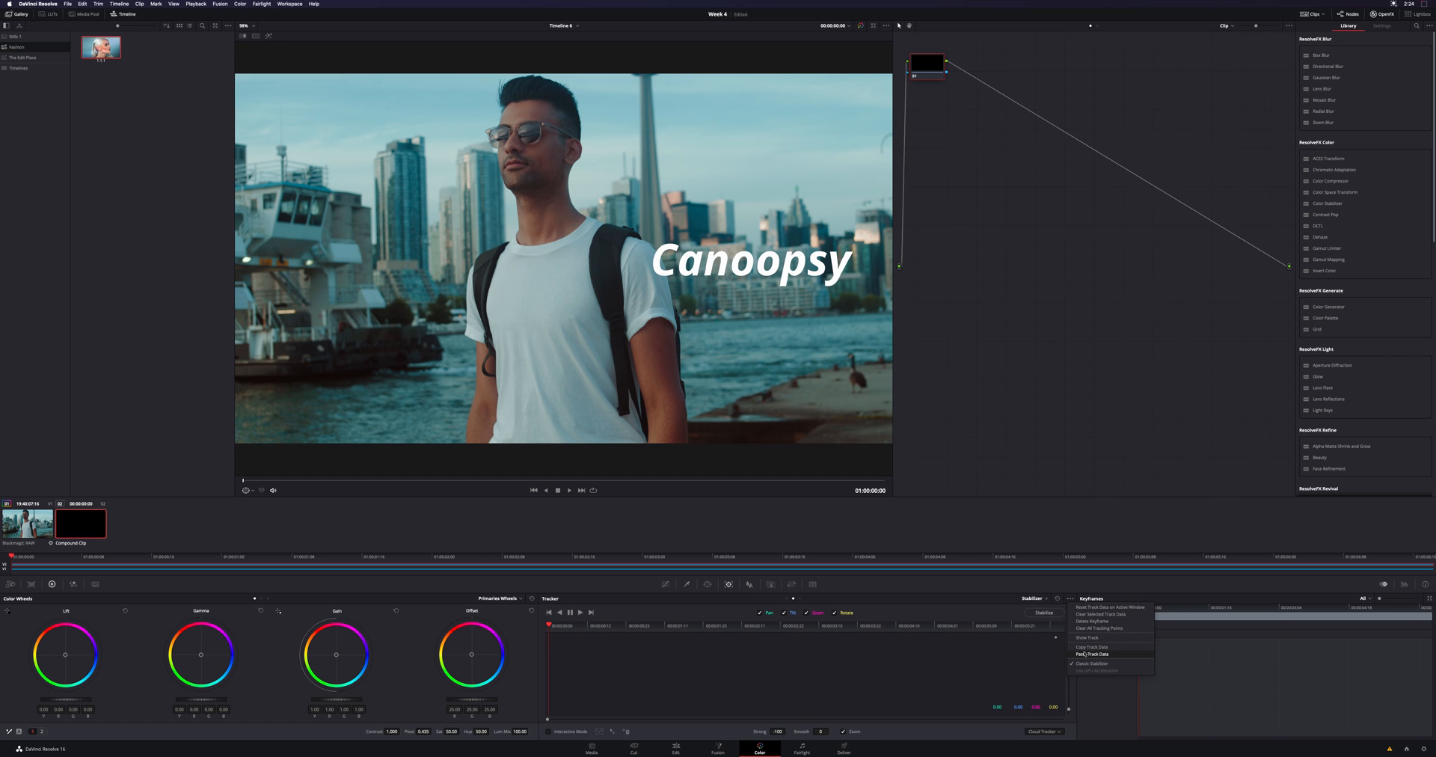
left_click(1094, 654)
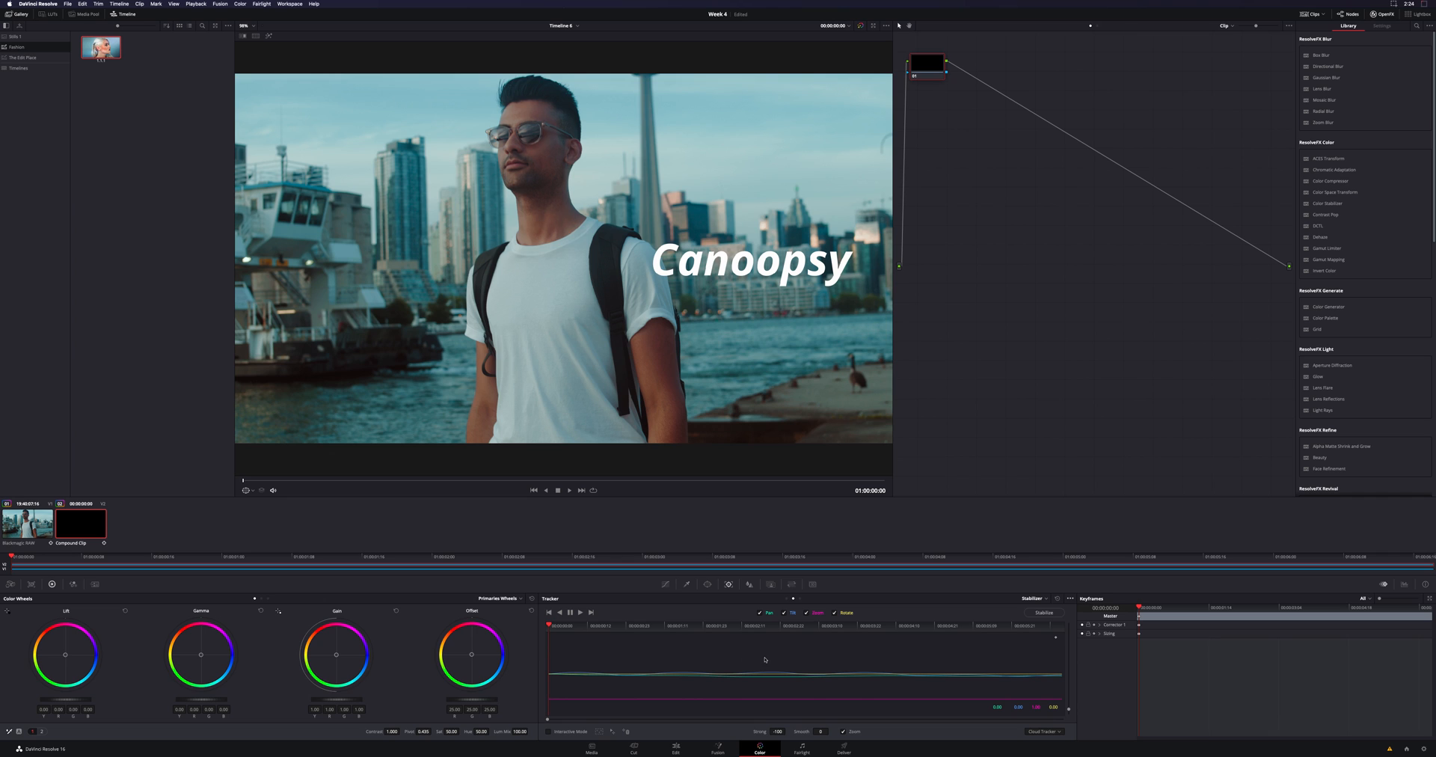
mouse_move(814, 668)
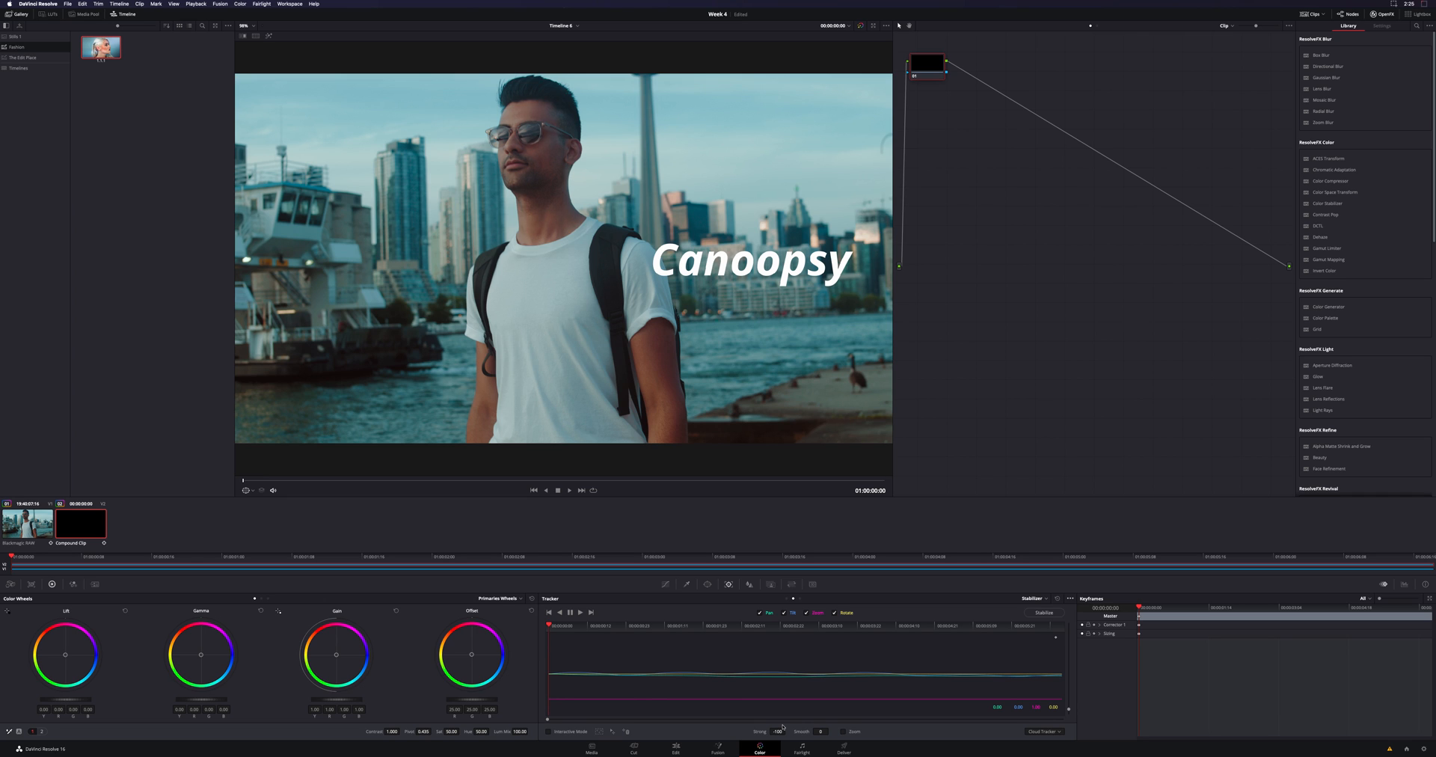
mouse_move(1049, 621)
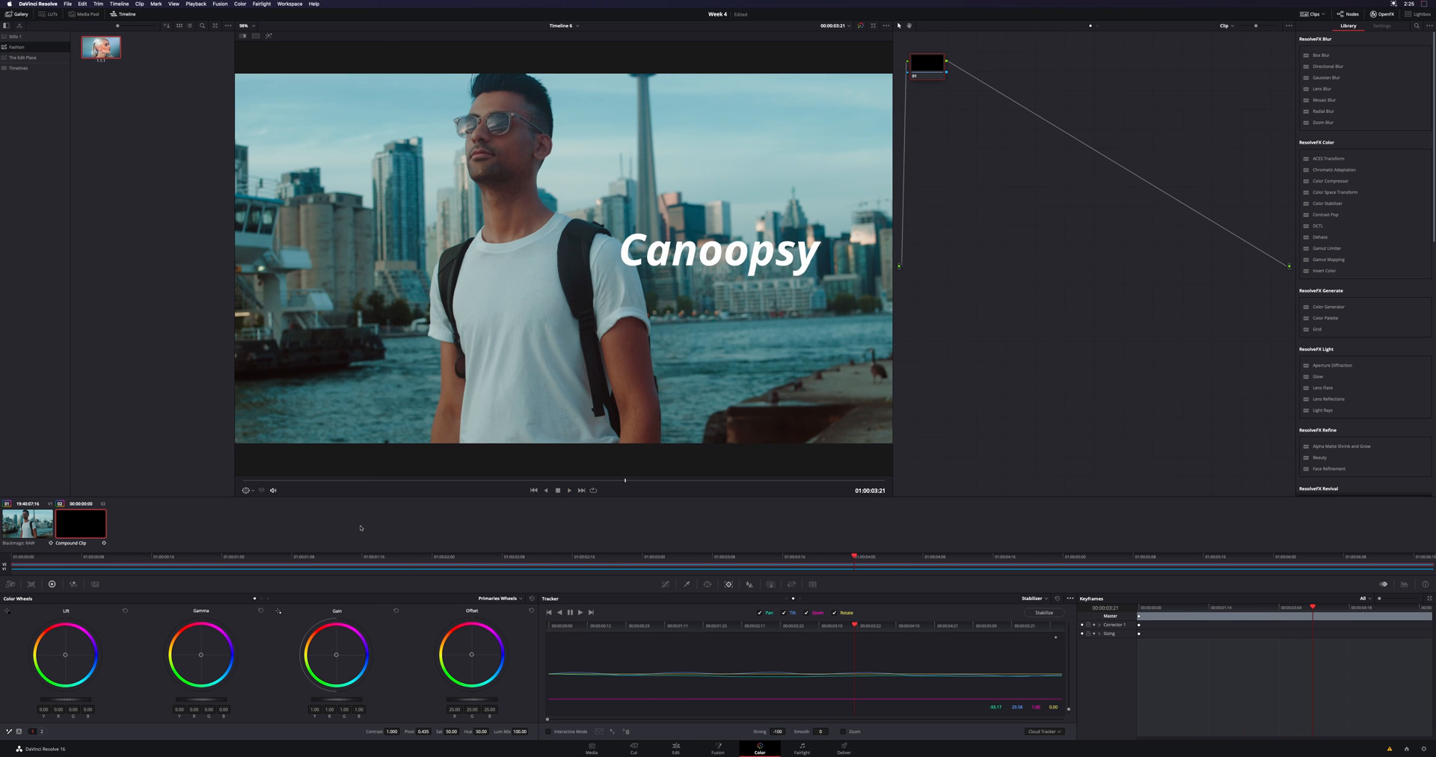
On the Edit page, scrub the playhead to check the title follows the man
left_click(674, 748)
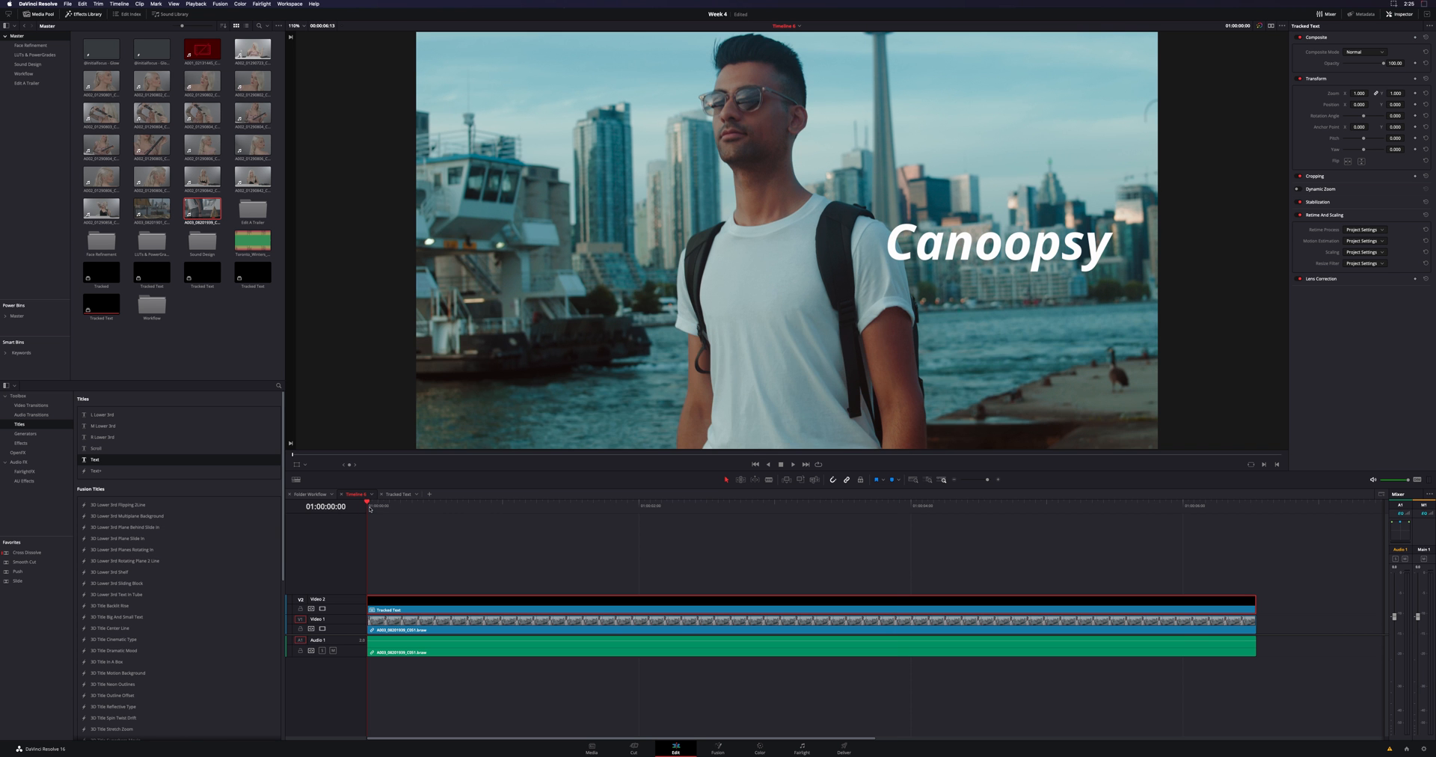
left_click(570, 502)
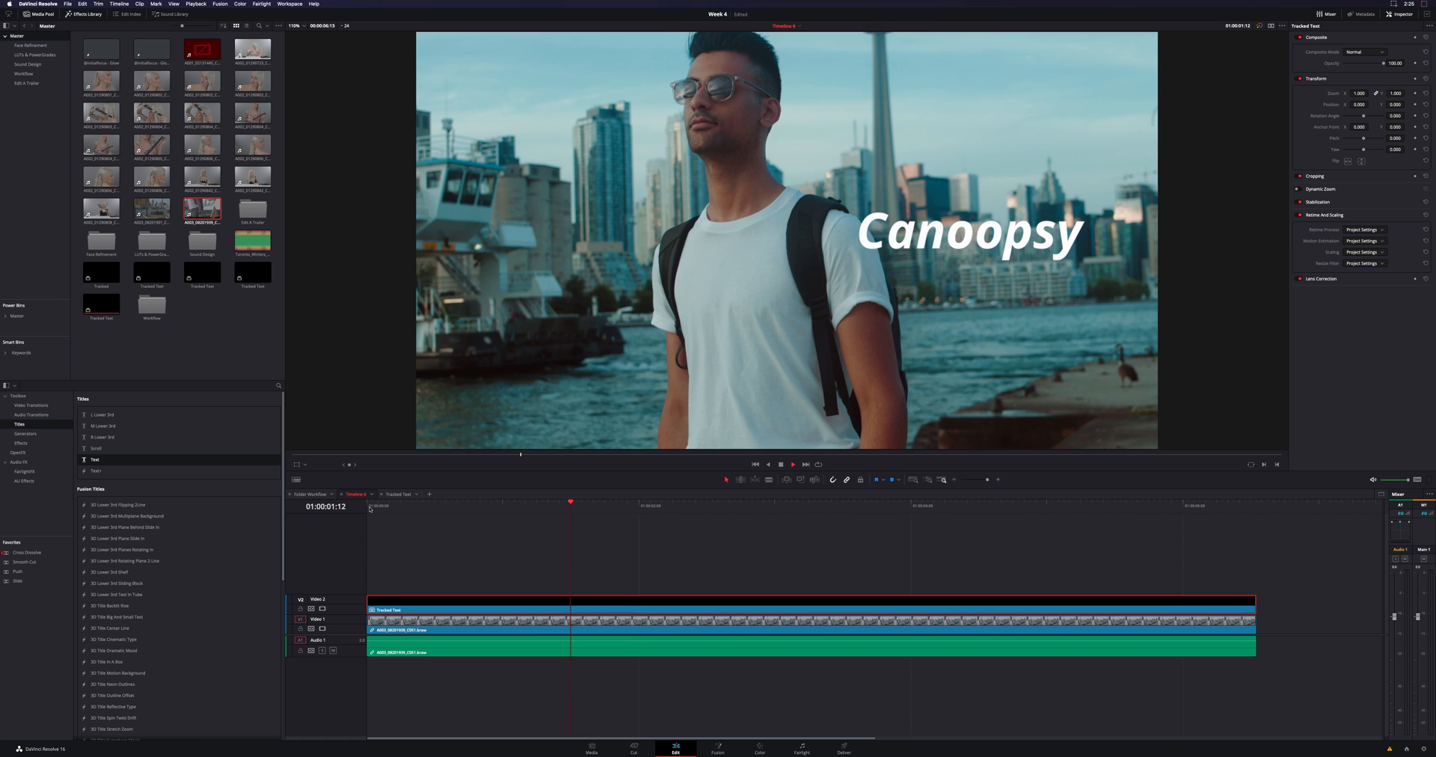
left_click(694, 502)
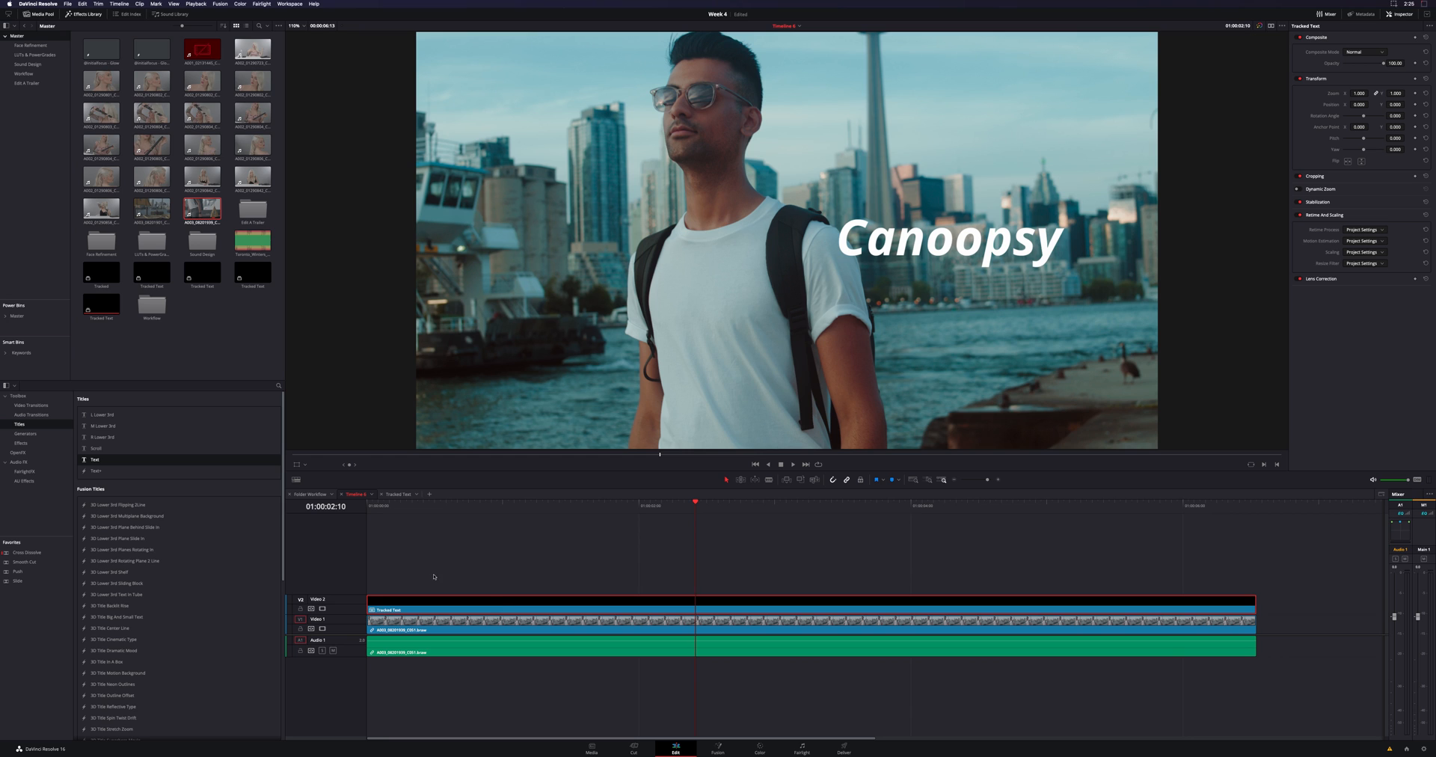
right_click(502, 606)
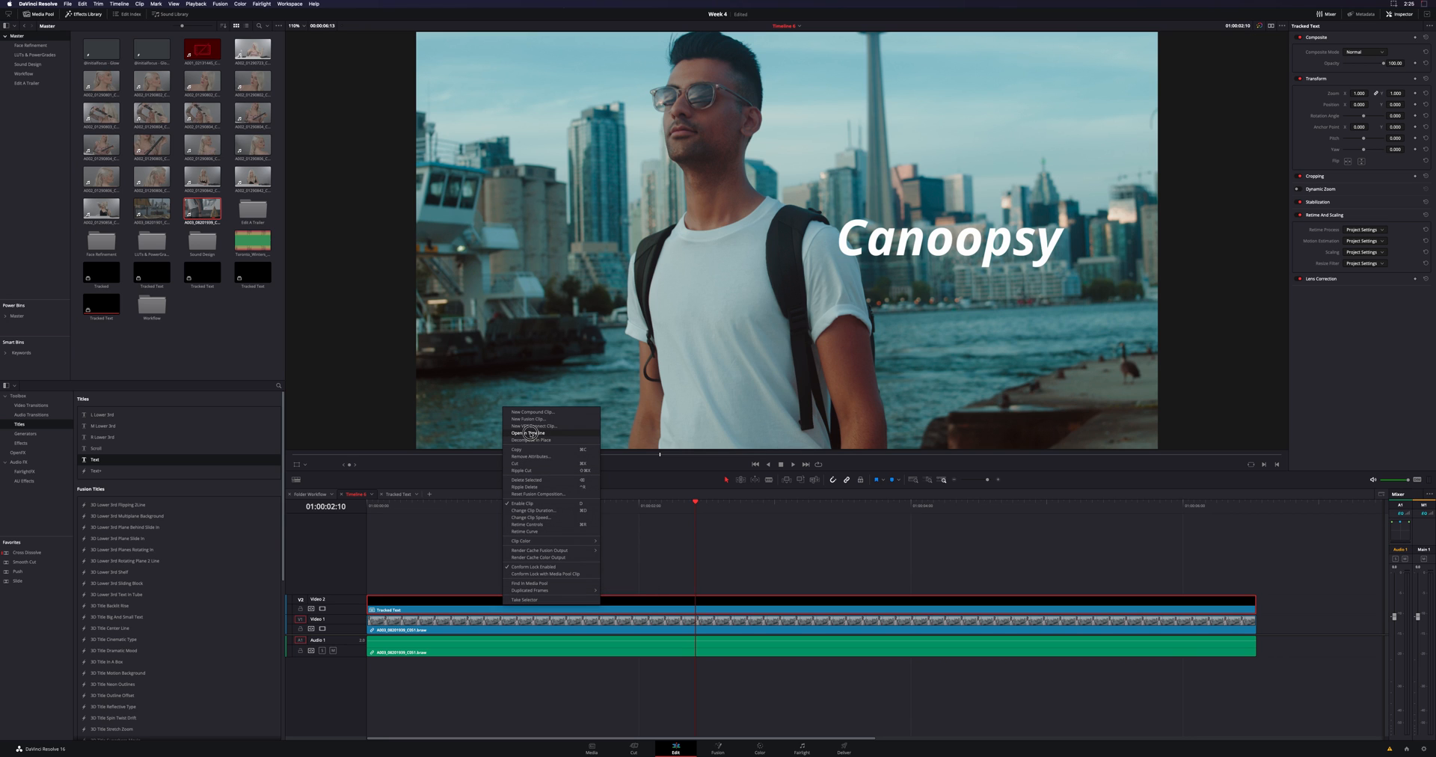
Open the Tracked Text compound clip and retype its text as 'YouTuber'
left_click(526, 432)
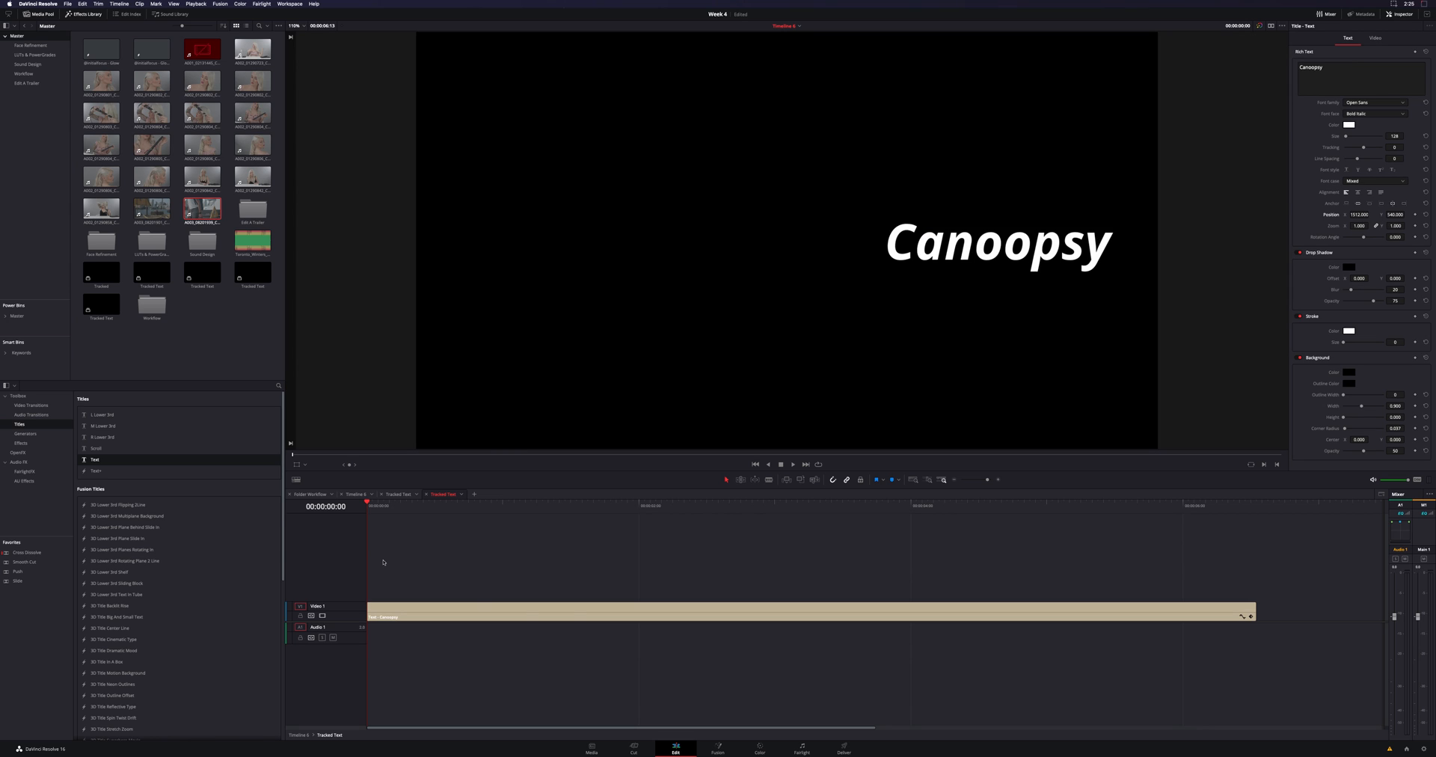
mouse_move(517, 549)
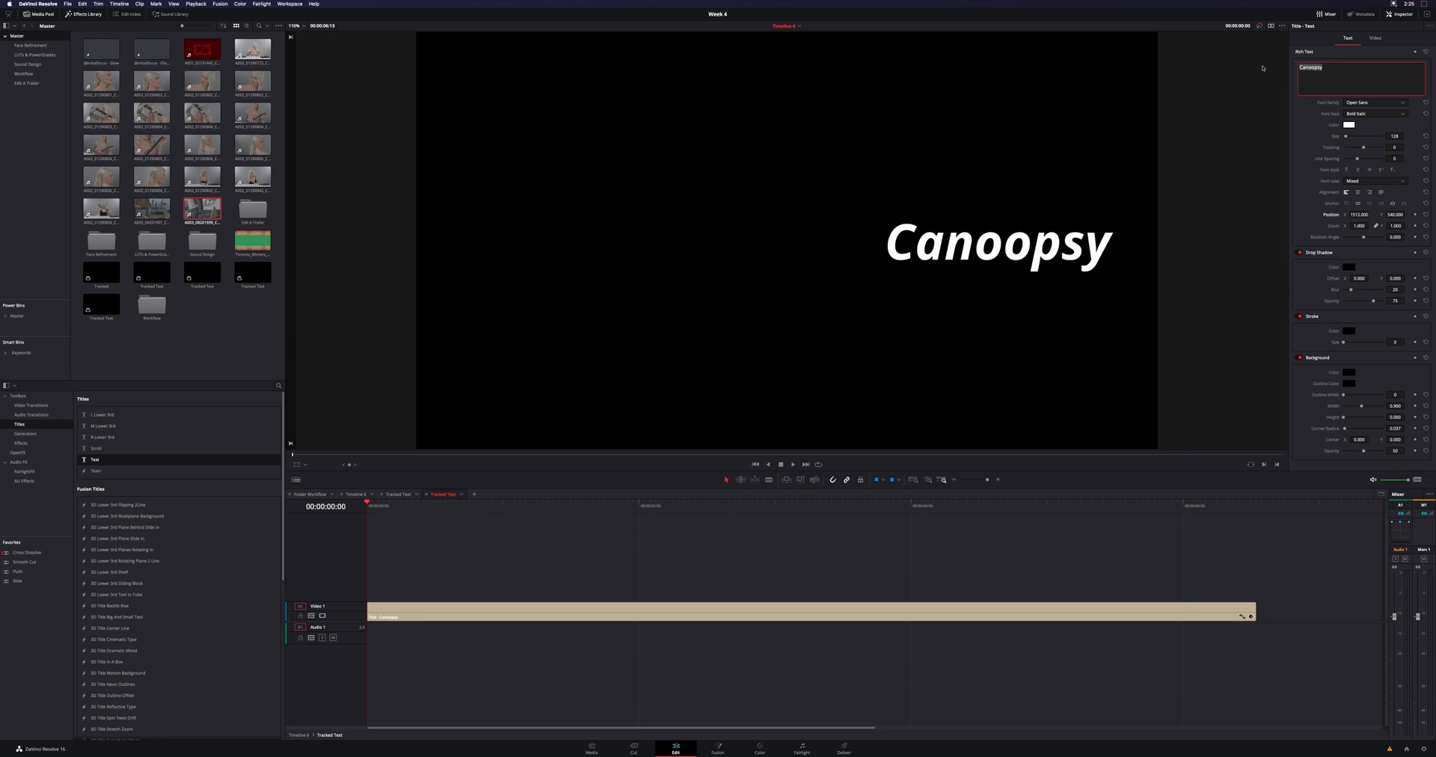
type("YouTub")
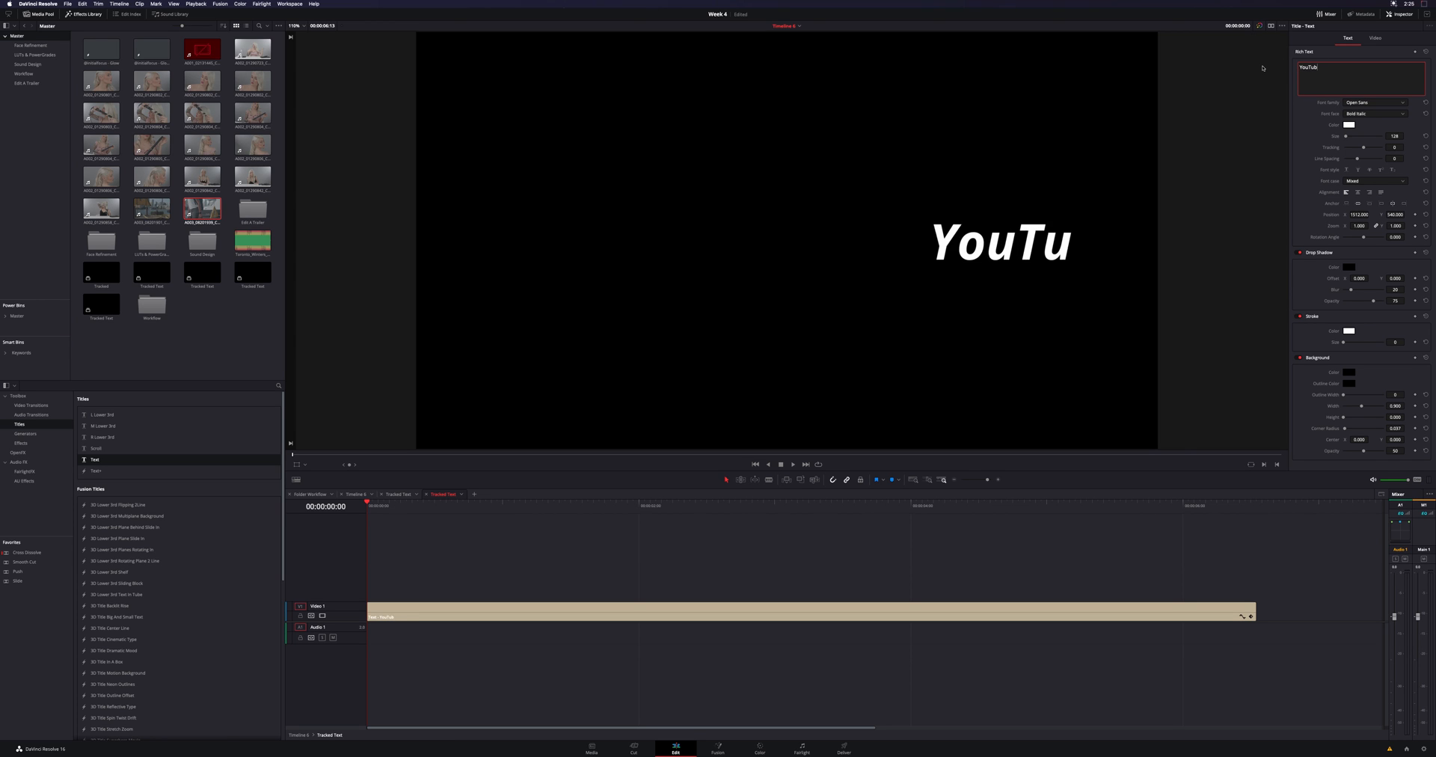
type("ber")
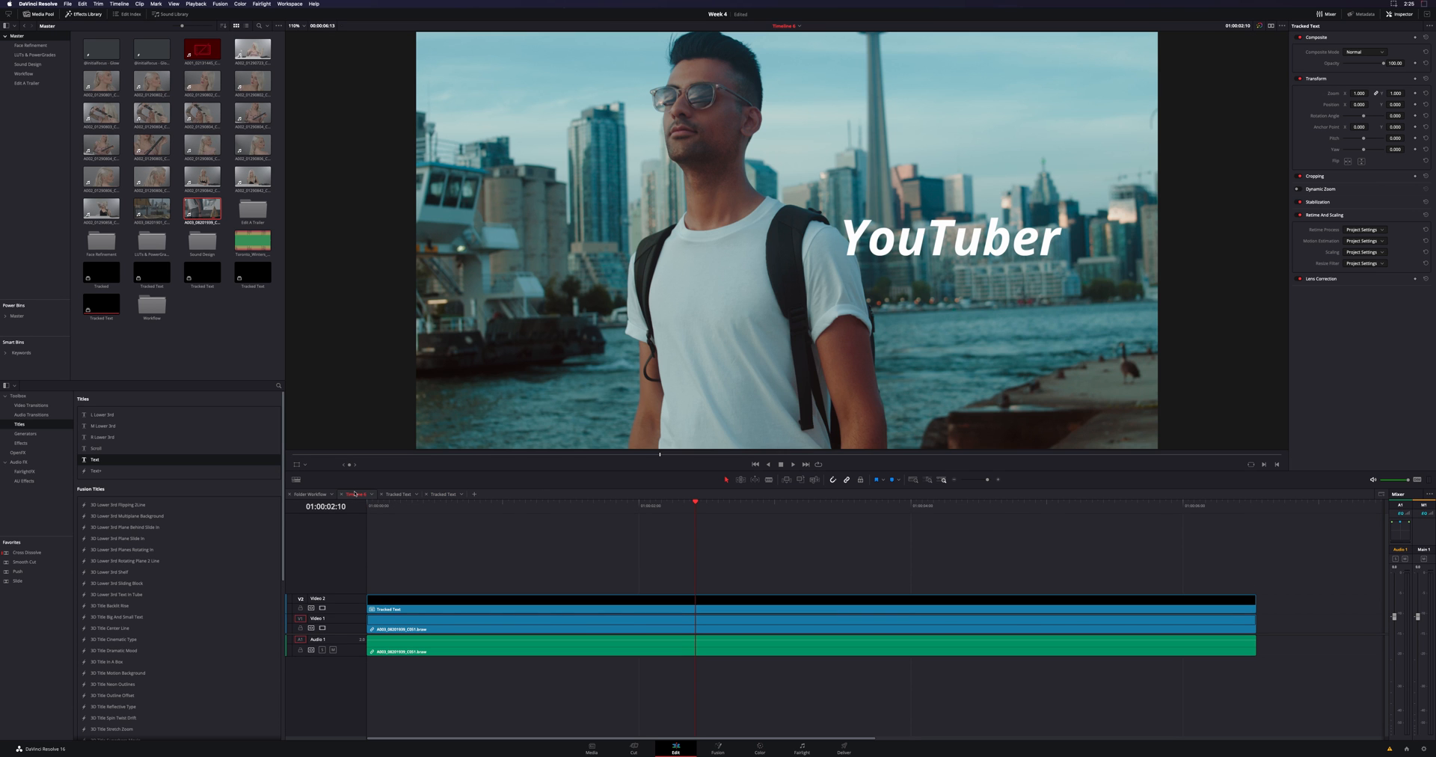
Drag the tracked YouTuber title to the man's left, over the boats
left_click(754, 464)
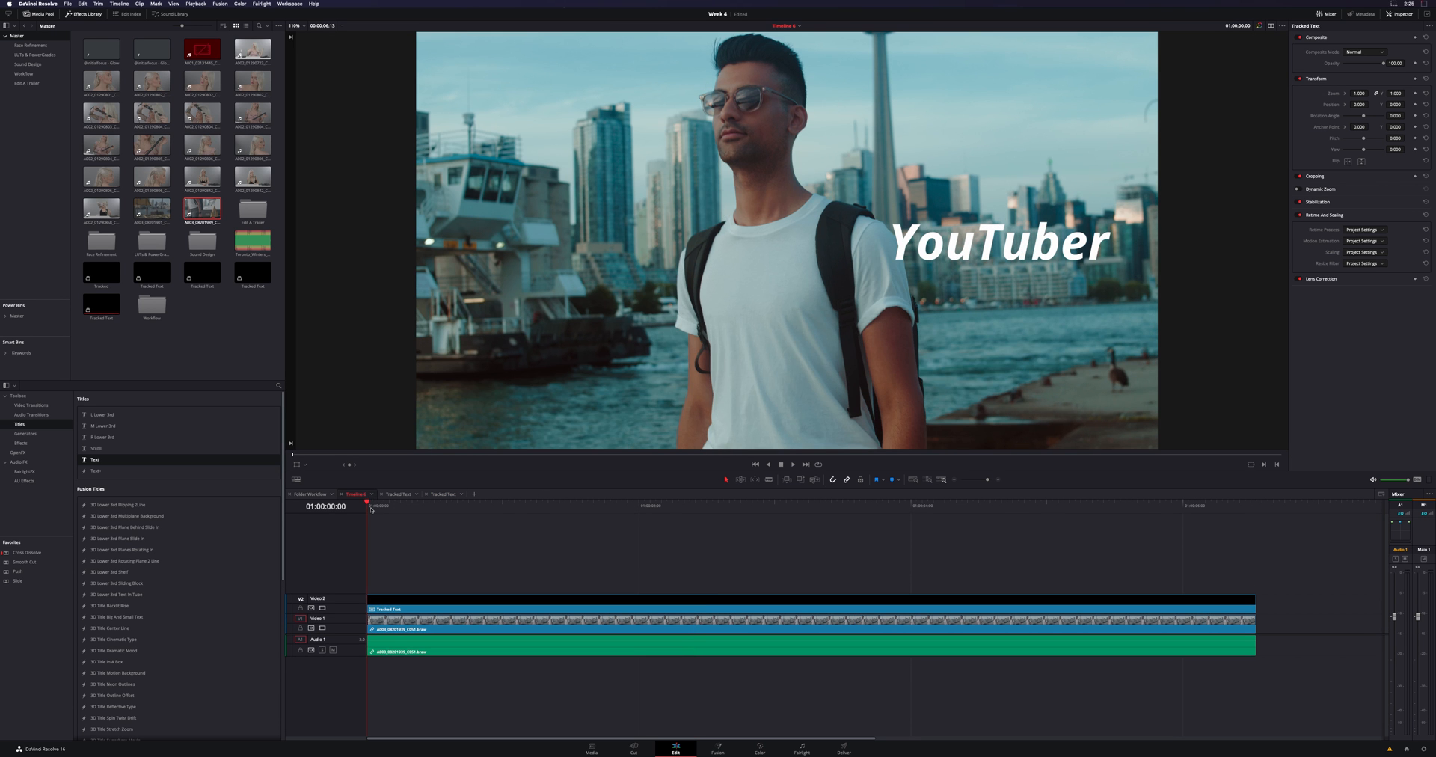
left_click(558, 504)
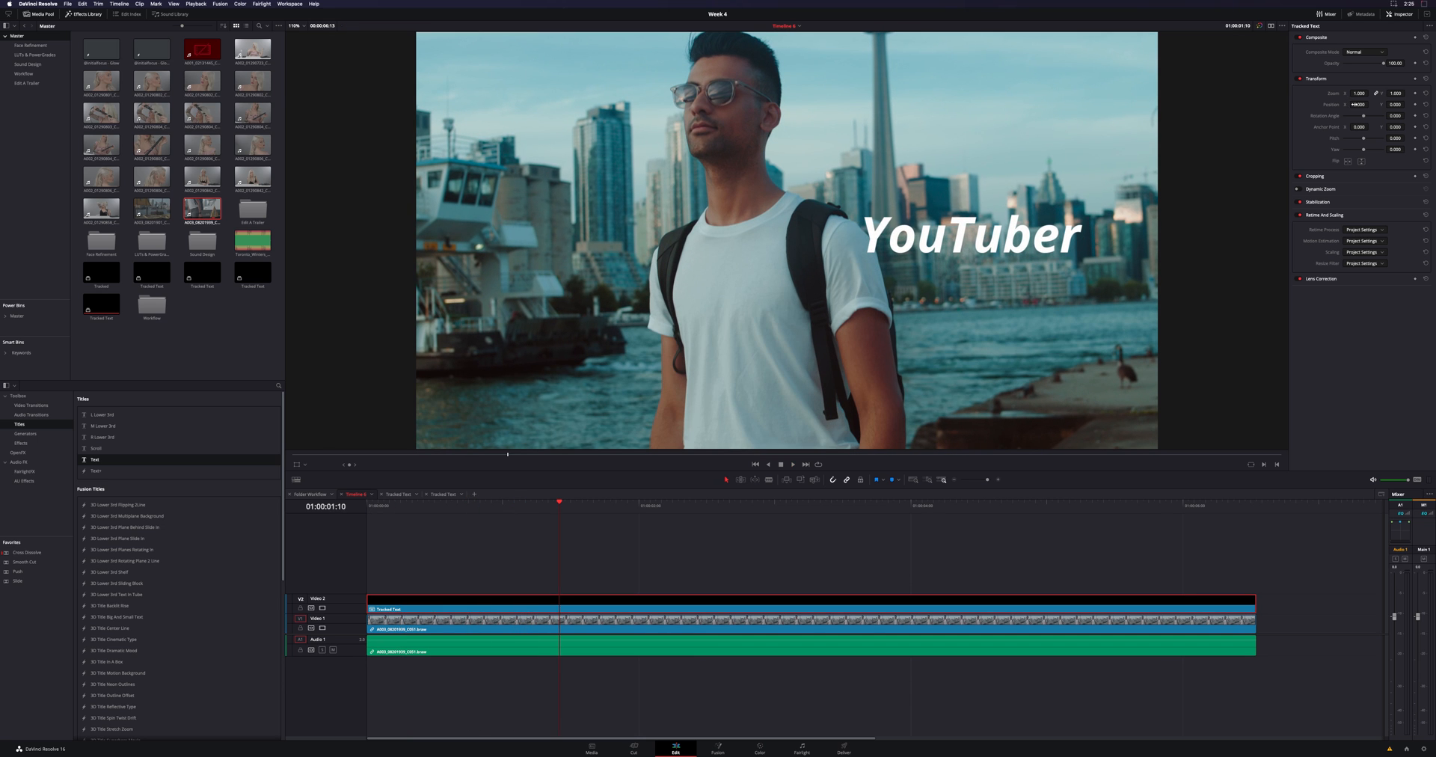
left_click_drag(970, 233, 550, 233)
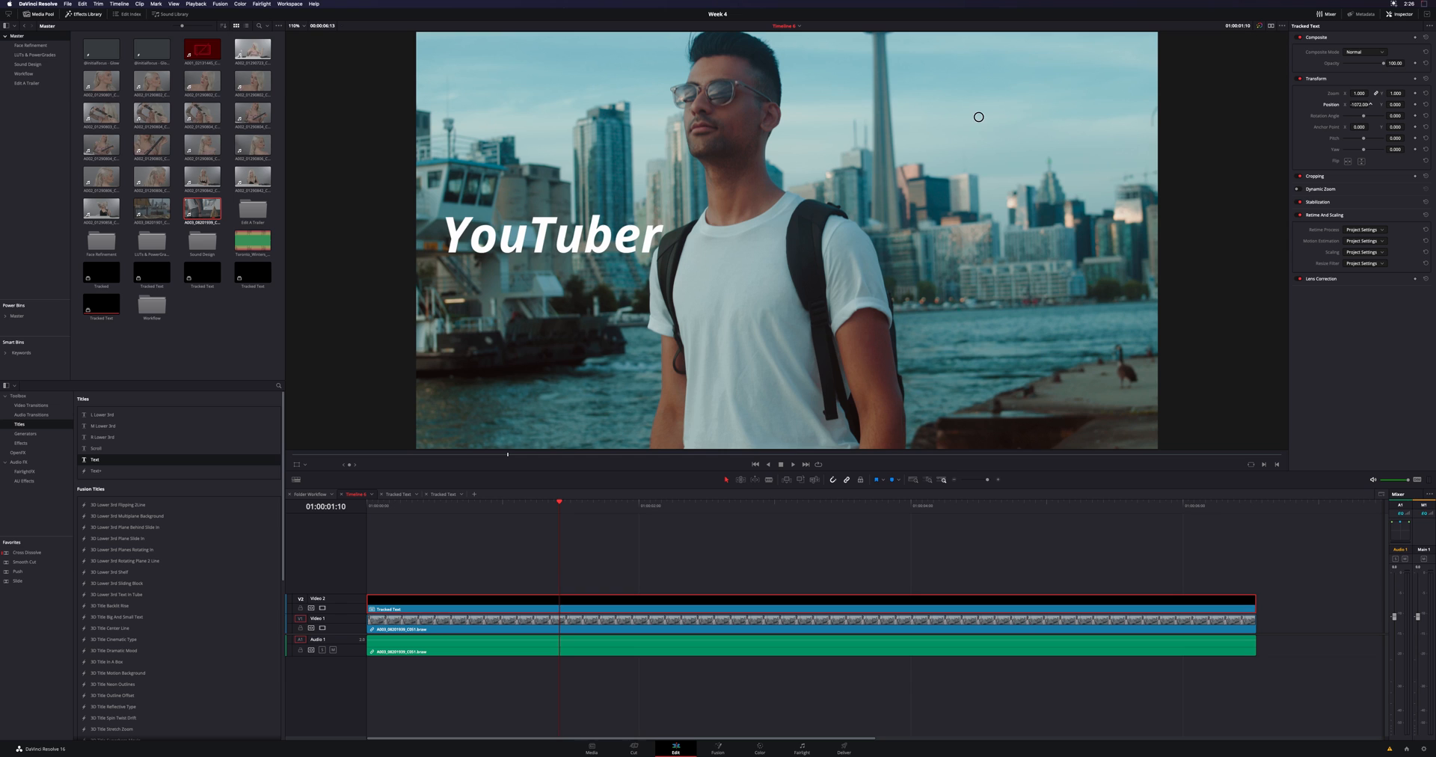